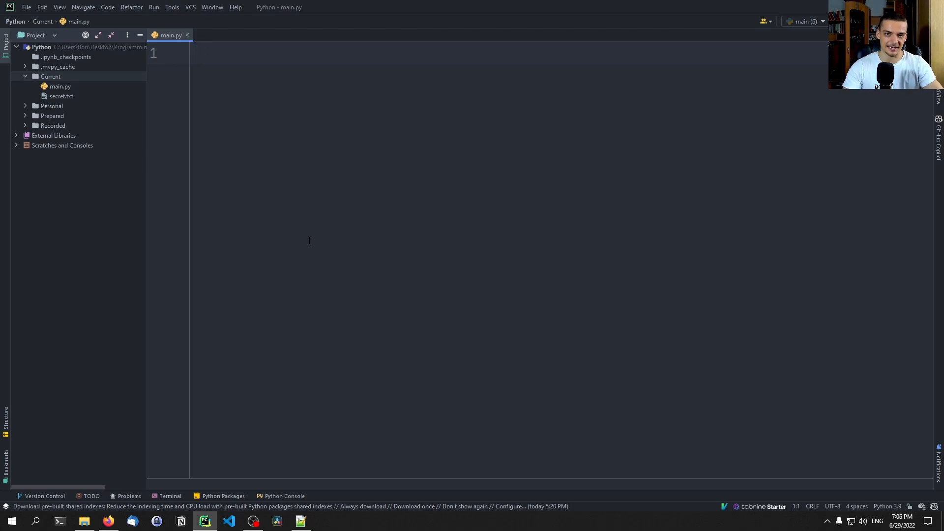
pyautogui.moveTo(316, 238)
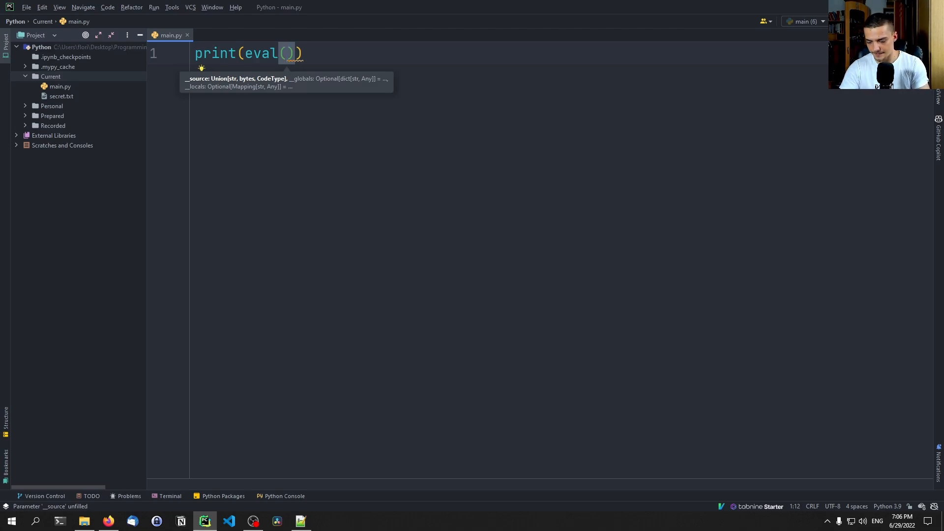
# Finish print(eval("2+5")), run it to get 7, then start an exec call
pyautogui.write('"2+')
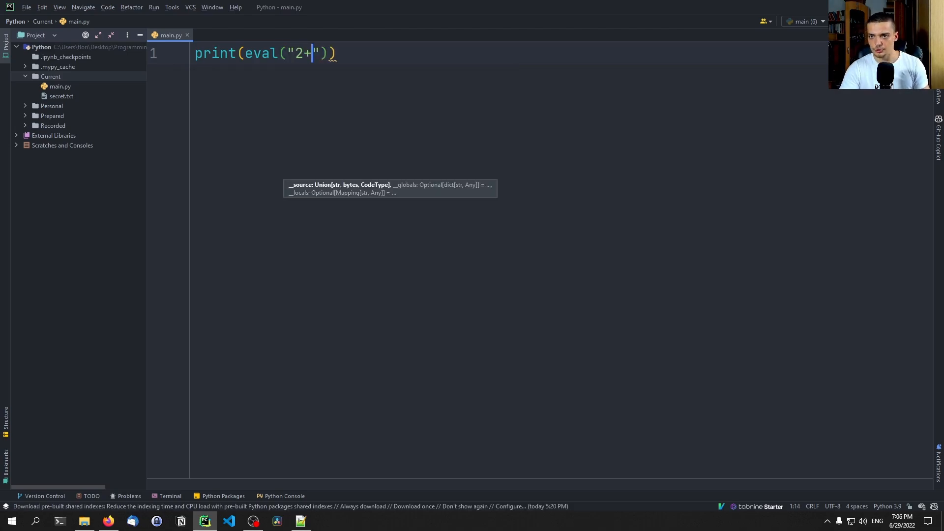
pyautogui.write('5')
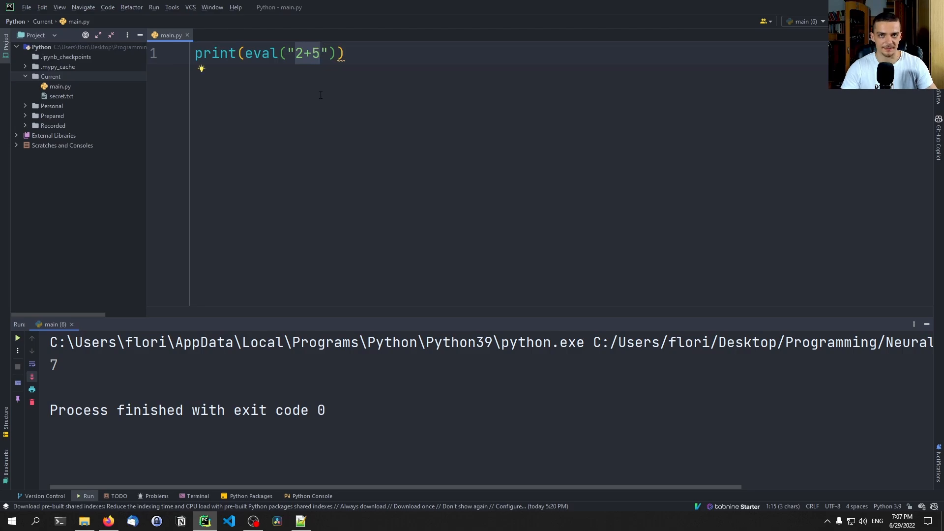
pyautogui.moveTo(287, 148)
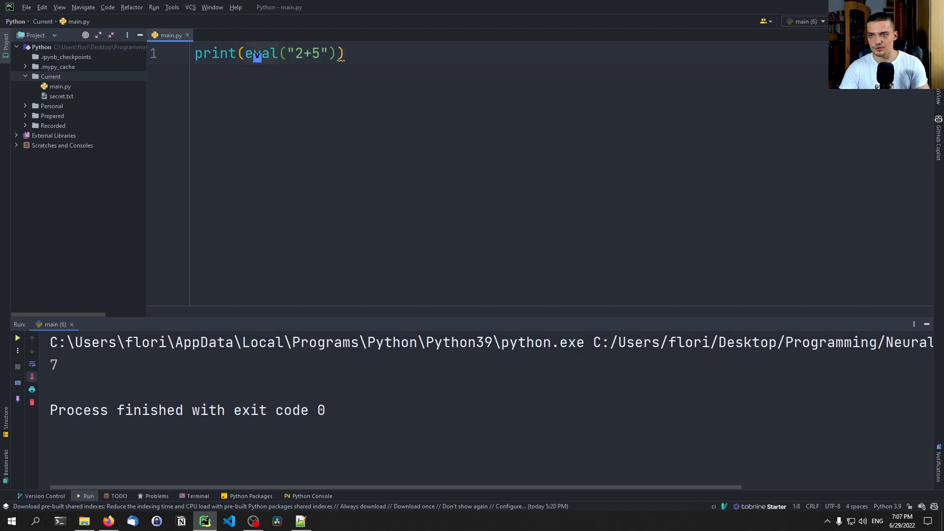
pyautogui.write('exec')
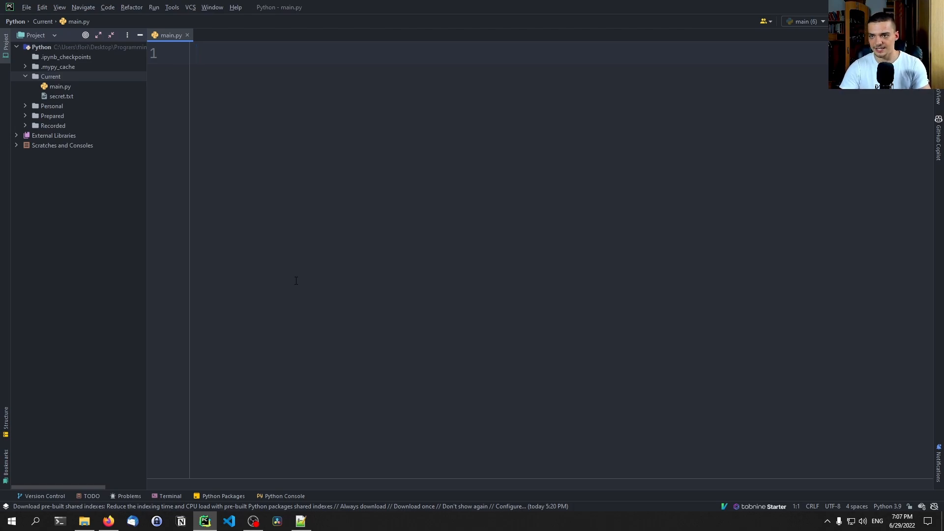
pyautogui.write('MY')
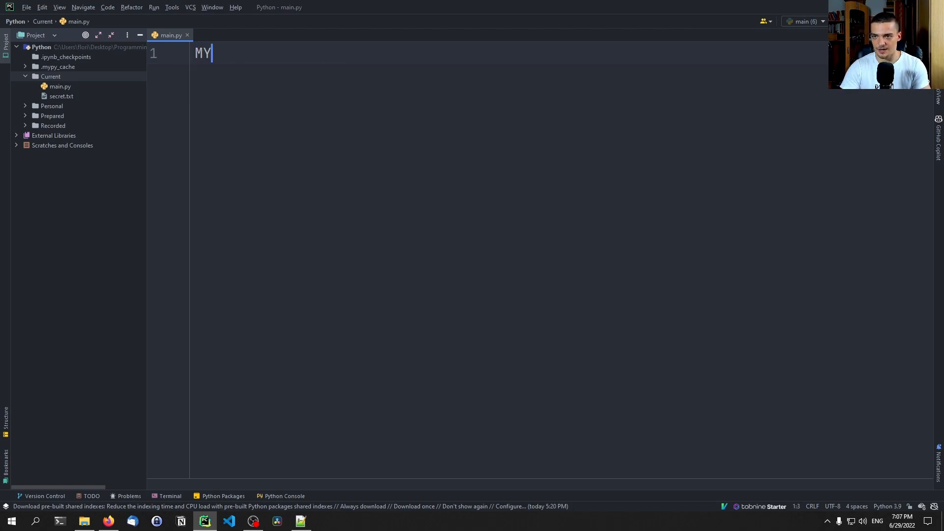
pyautogui.write('SECRET_PASSWORD =')
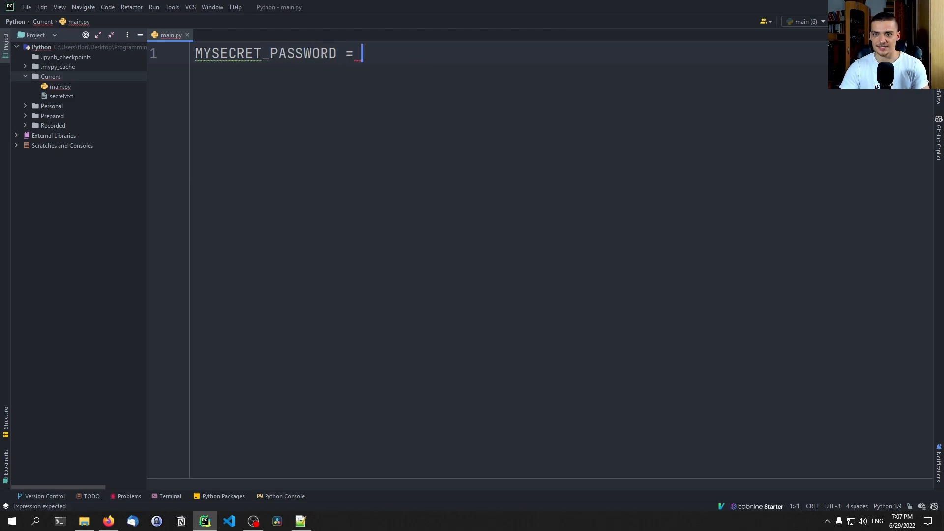
pyautogui.write('"')
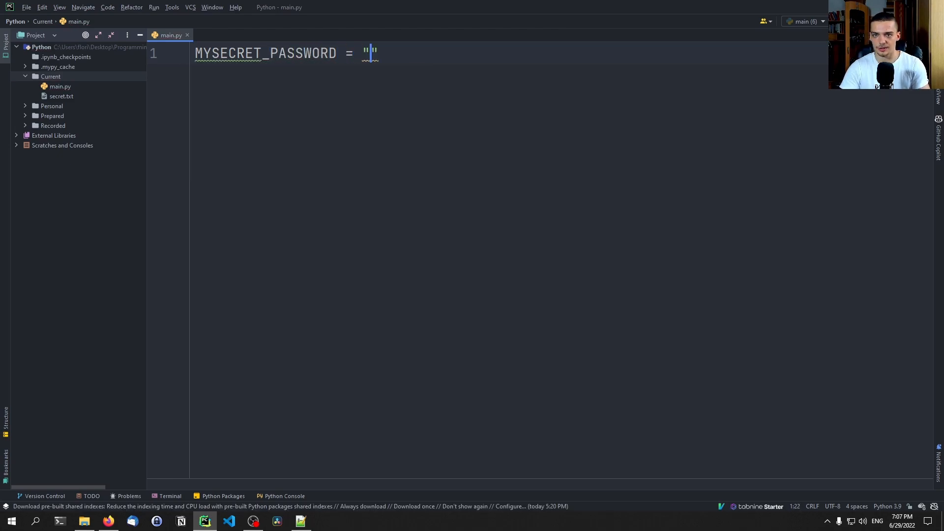
pyautogui.write('YOU_WILL_NEVER_KNOW')
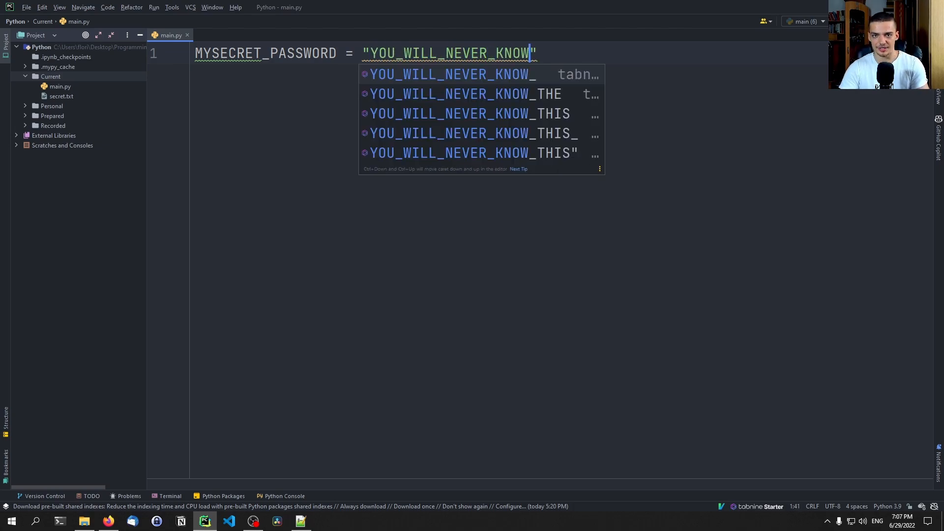
pyautogui.press('Escape')
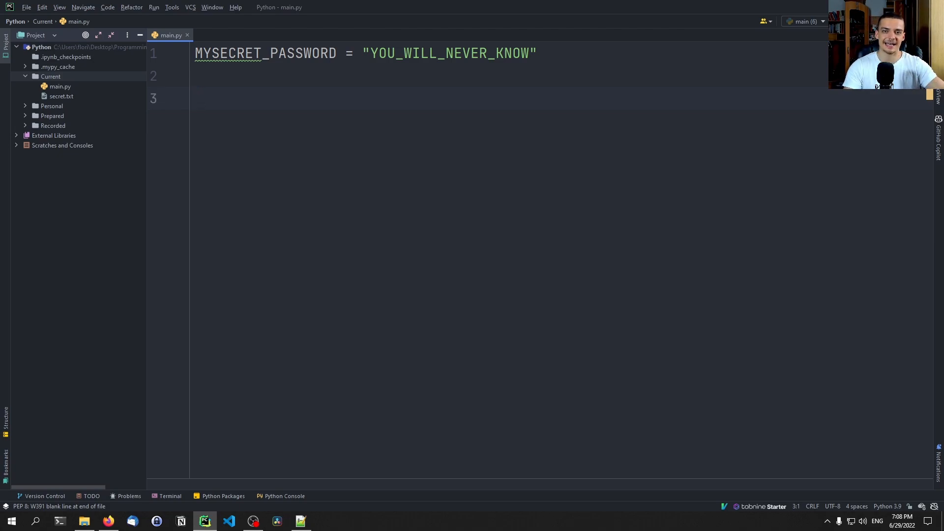
# Add varname = input("Please enter a variable name: ")
pyautogui.write('var')
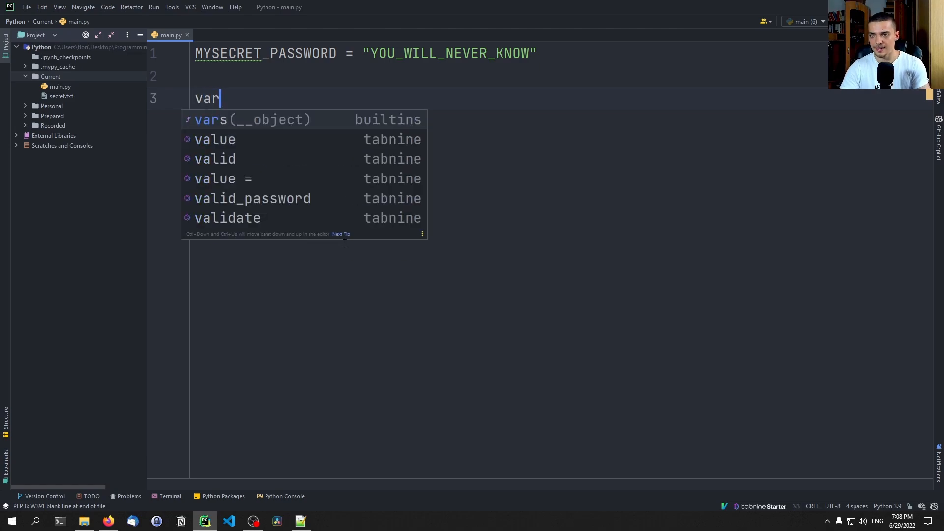
pyautogui.write('name = inp')
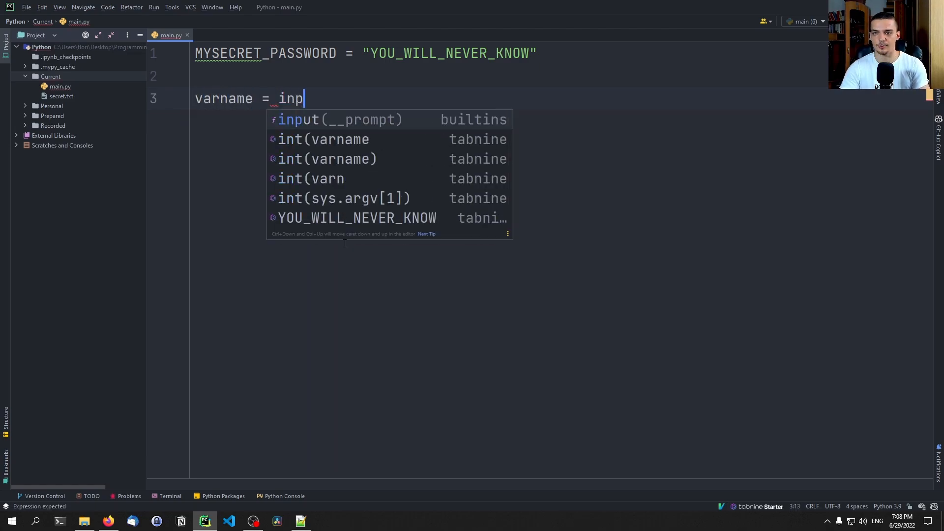
pyautogui.write('input("Please")')
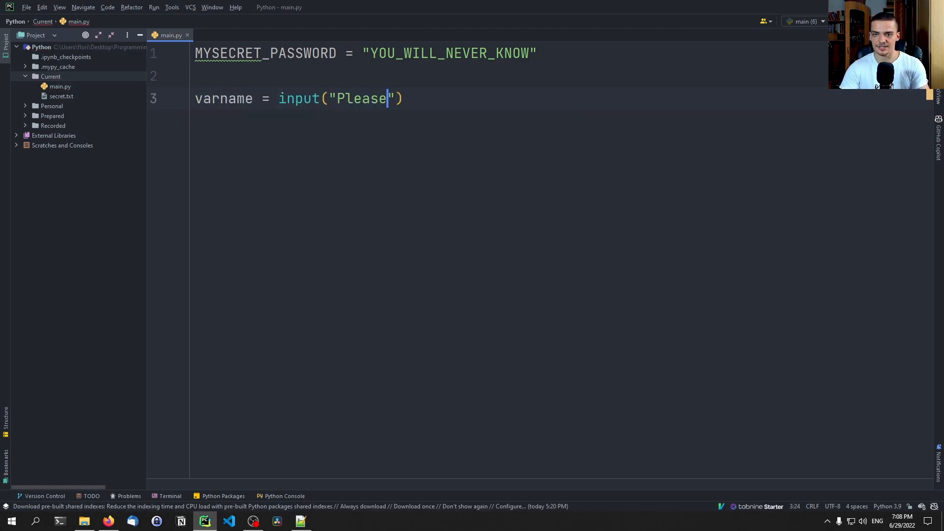
pyautogui.write('enter a va')
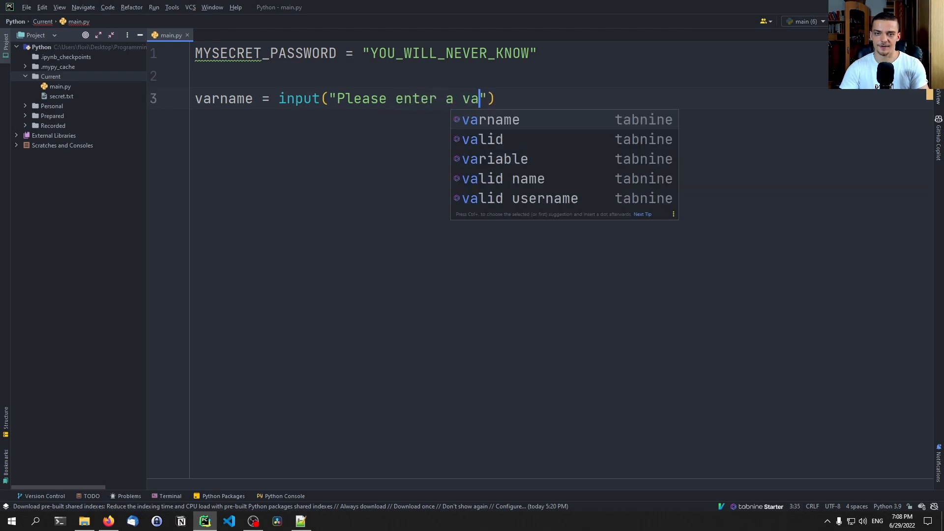
pyautogui.write('riable name:')
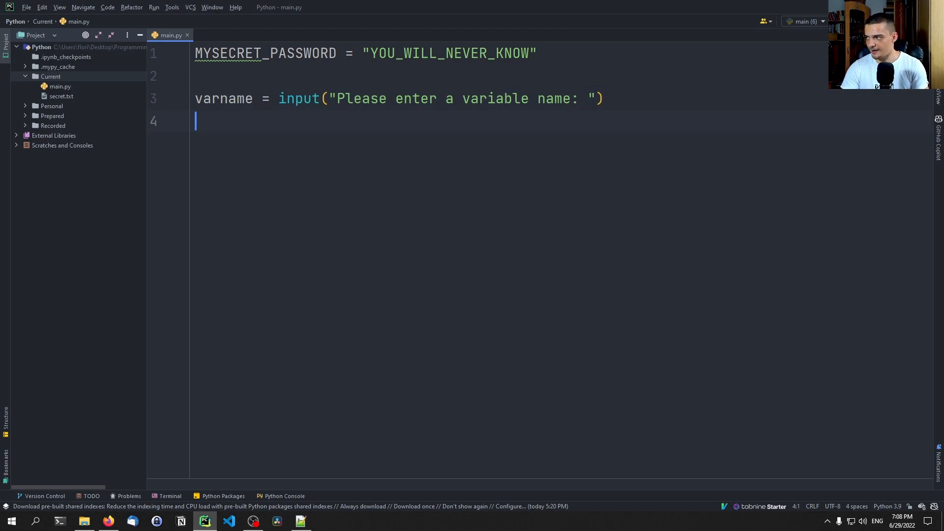
# Add varval = input("Please enter a value for the variable: ")
pyautogui.write('varval = input(')
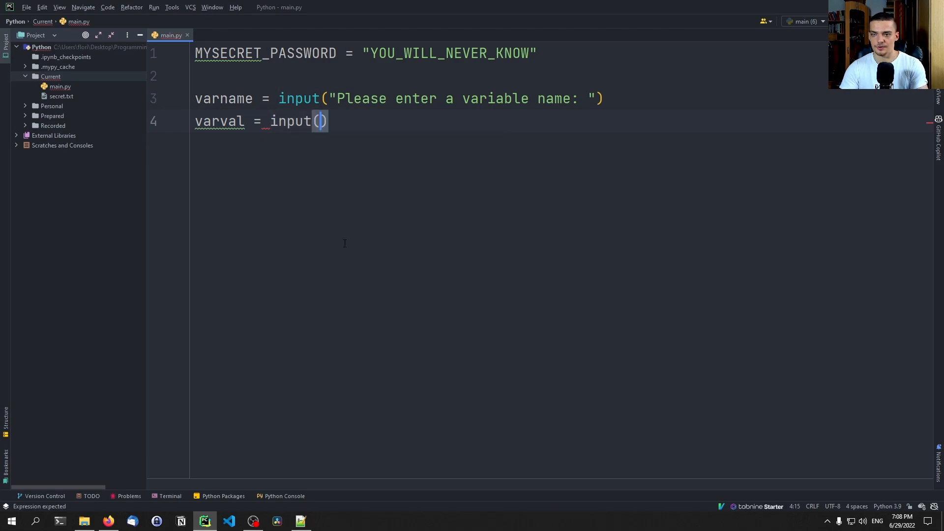
pyautogui.write('"Please enter a value for the')
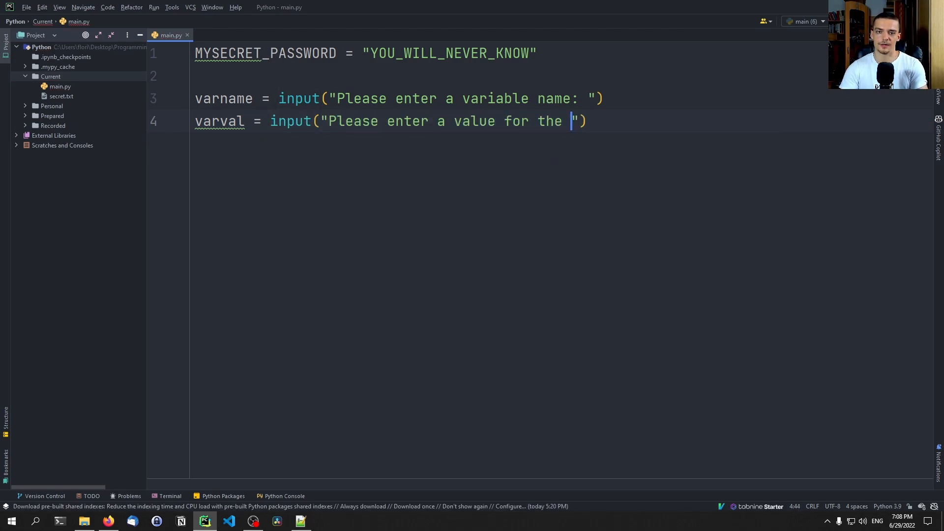
pyautogui.write('variable:')
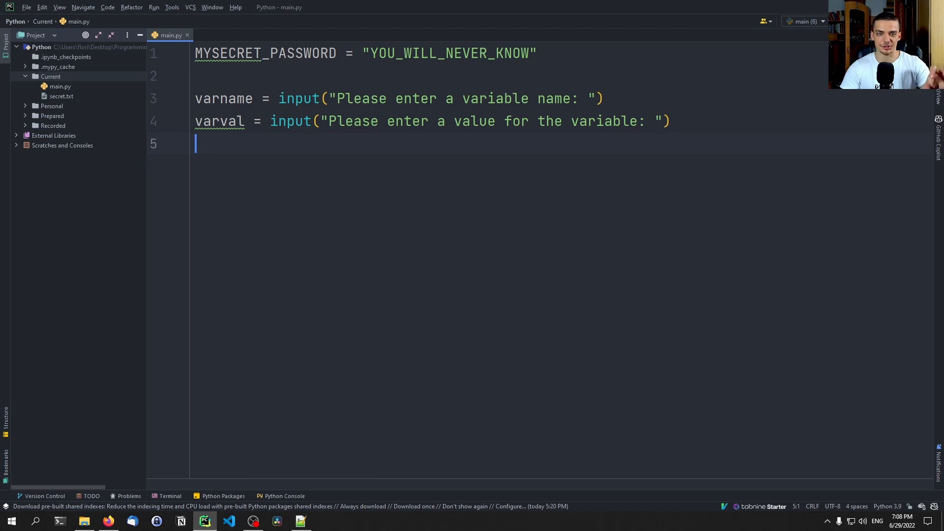
pyautogui.moveTo(407, 208)
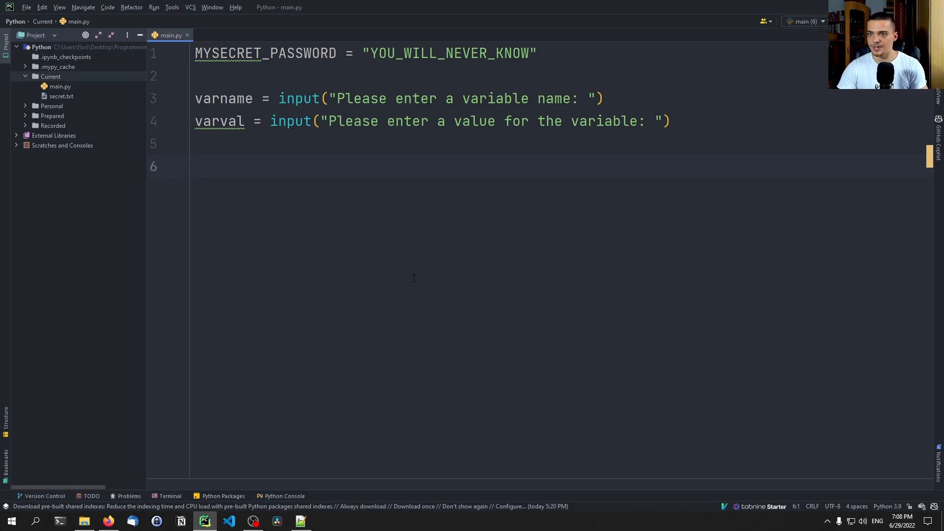
# Write exec(f"{varname} = {varval}") so both inputs are interpolated into the assignment
pyautogui.write('e')
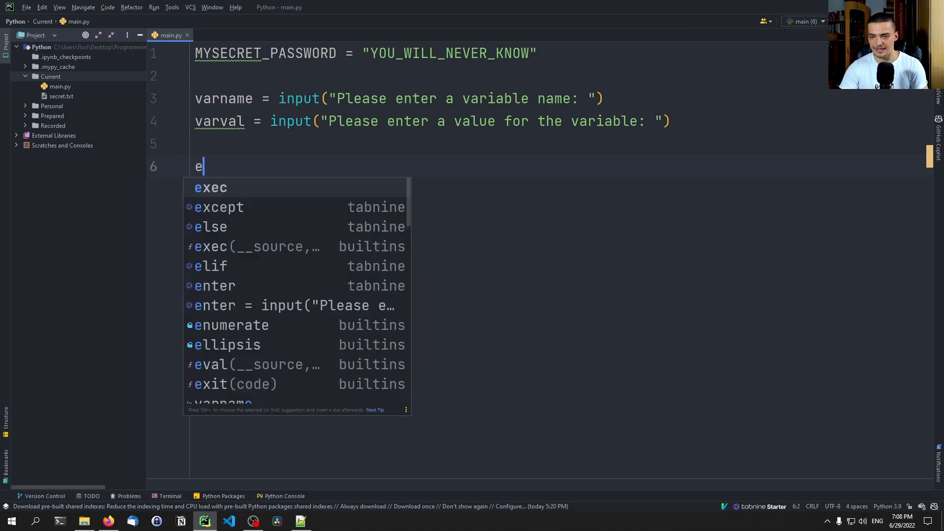
pyautogui.write('xec(')
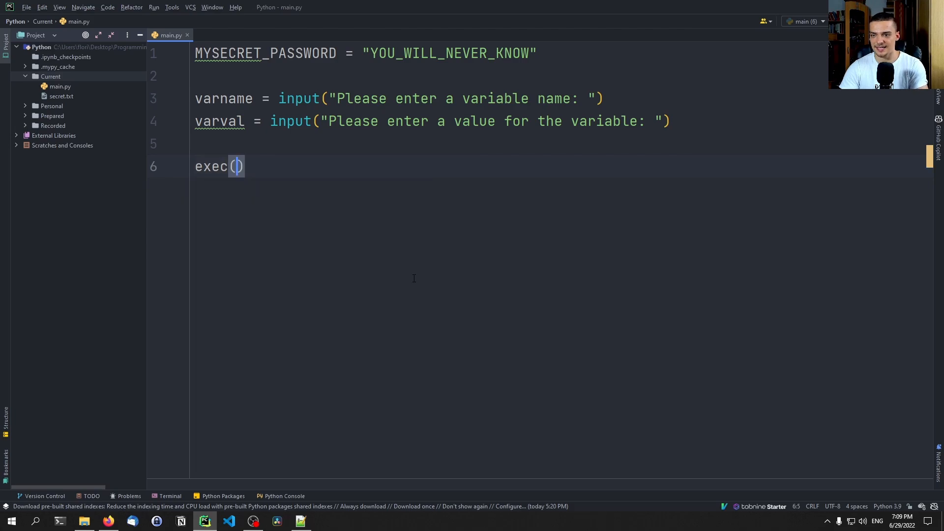
pyautogui.write('f""')
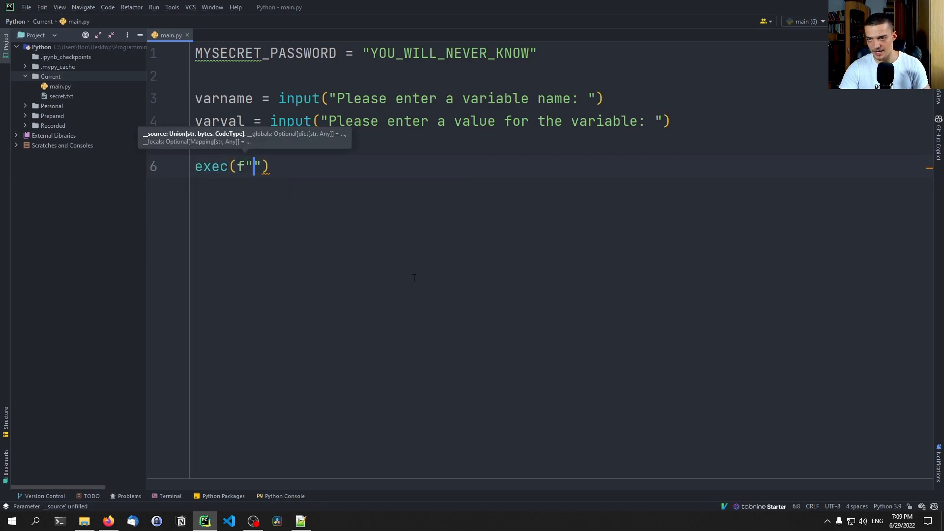
pyautogui.write('{varname} = var')
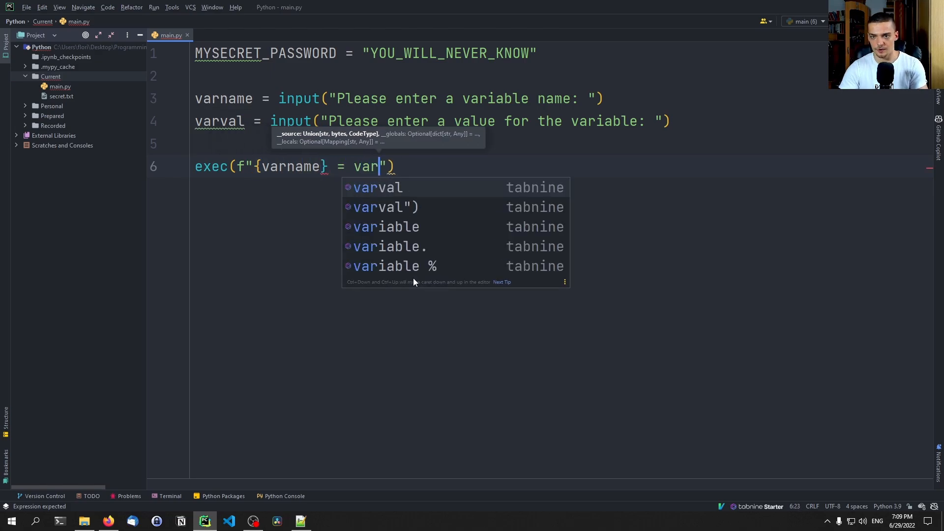
pyautogui.click(377, 187)
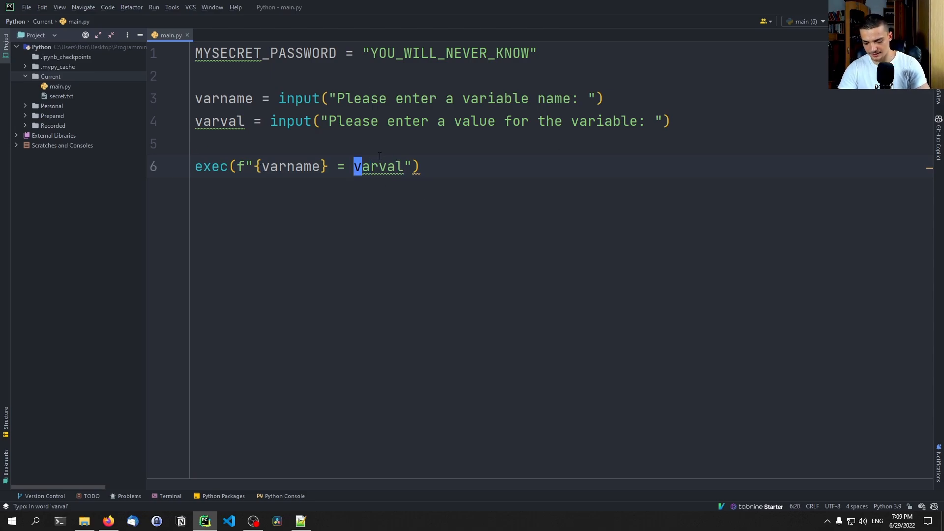
pyautogui.write('{')
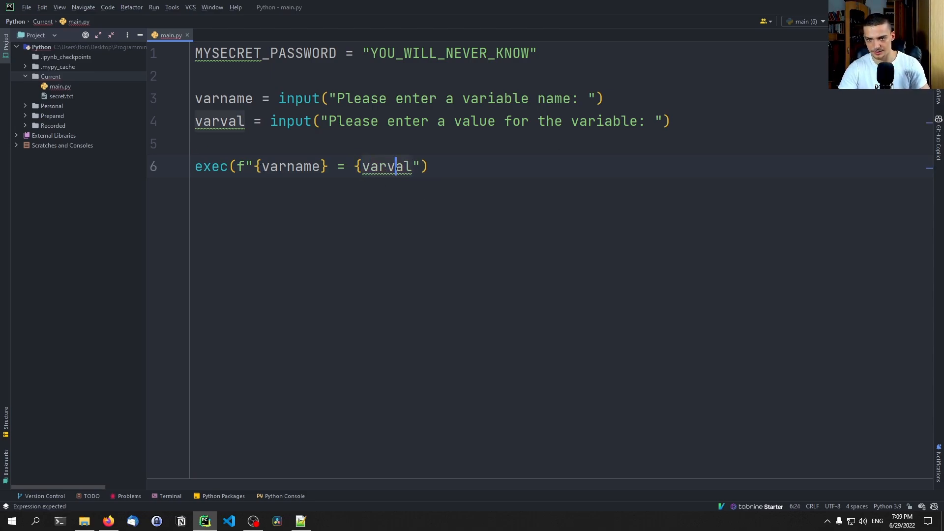
pyautogui.write('}')
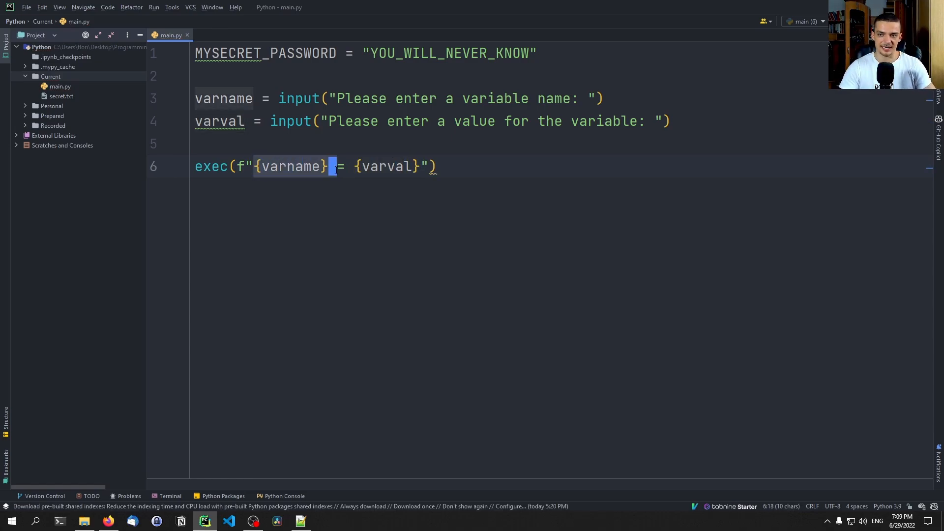
pyautogui.click(608, 98)
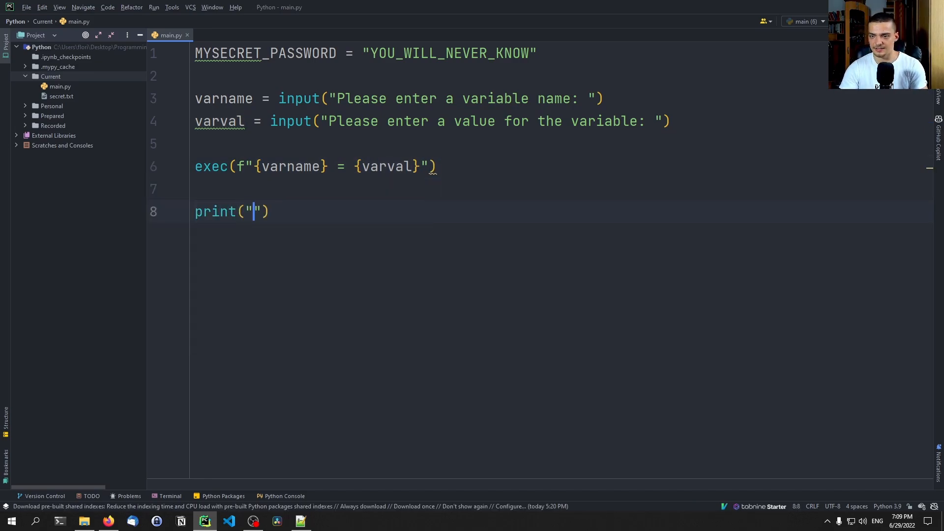
# Add print(f"The value of your variable is now: {eval(varname)}")
pyautogui.write('The value of your variable is now')
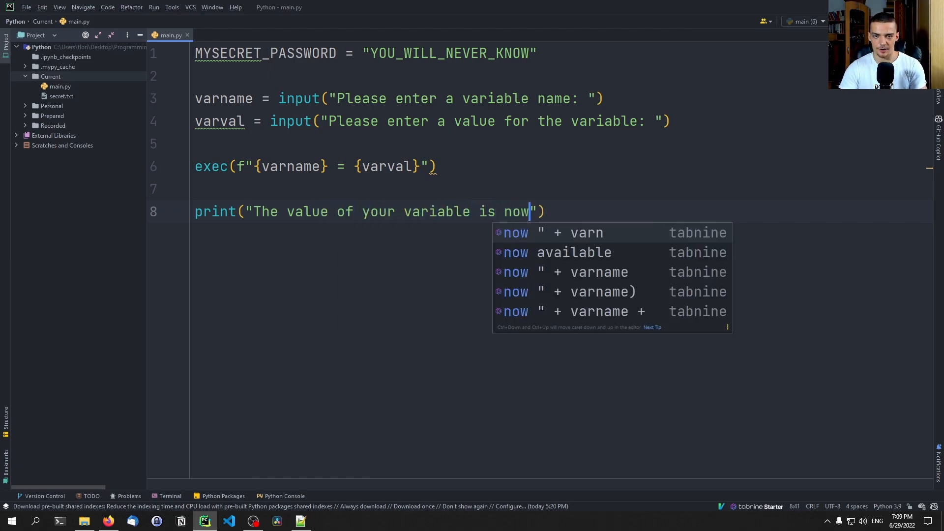
pyautogui.write(': {e')
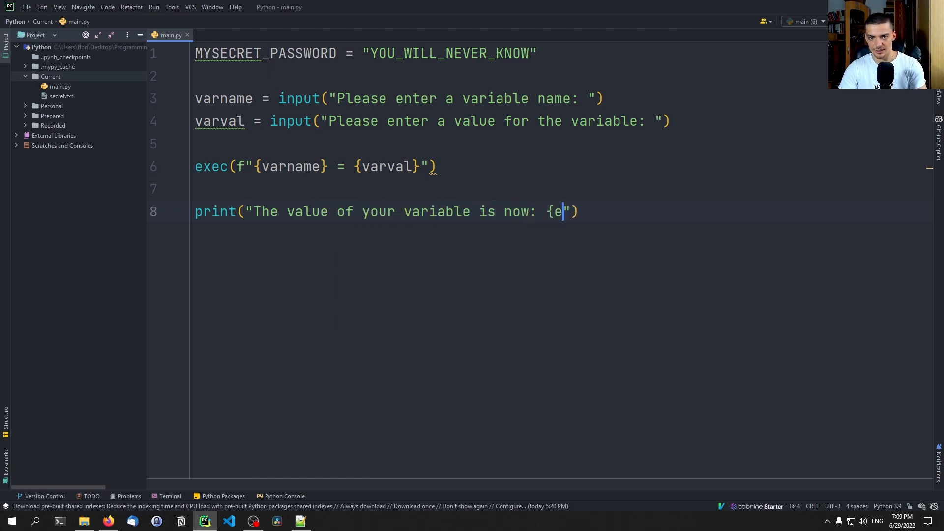
pyautogui.write('val(')
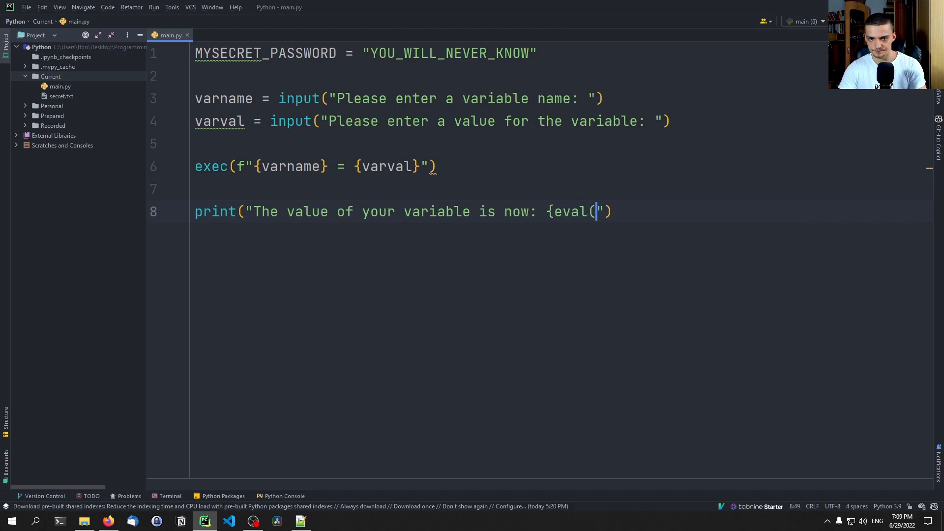
pyautogui.write('v')
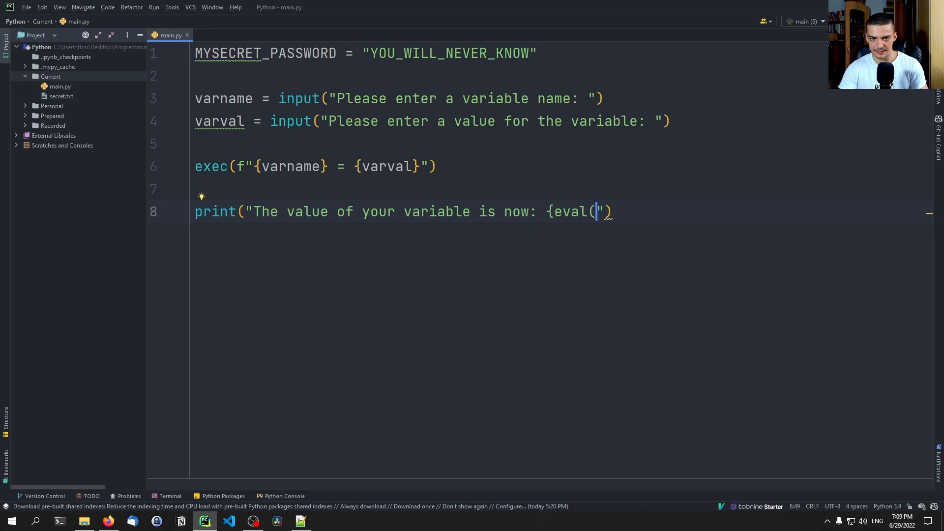
pyautogui.write('f')
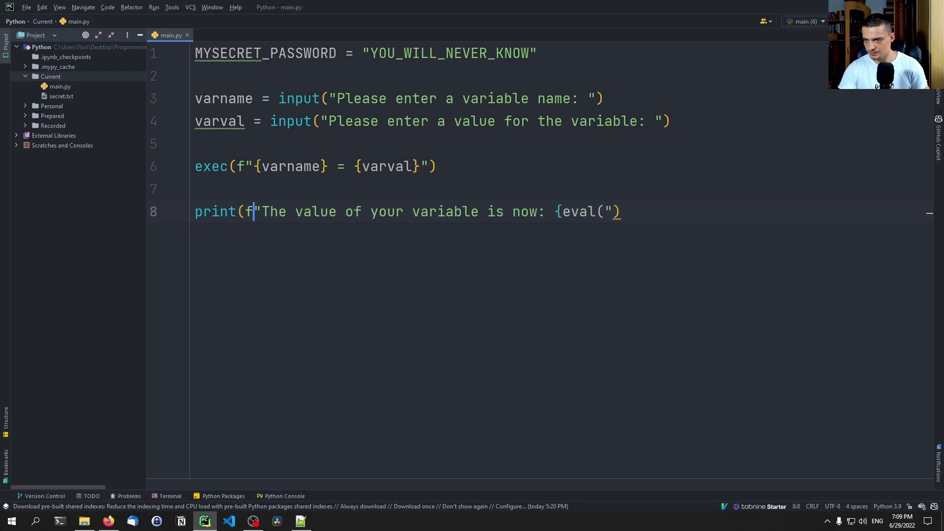
pyautogui.write('(')
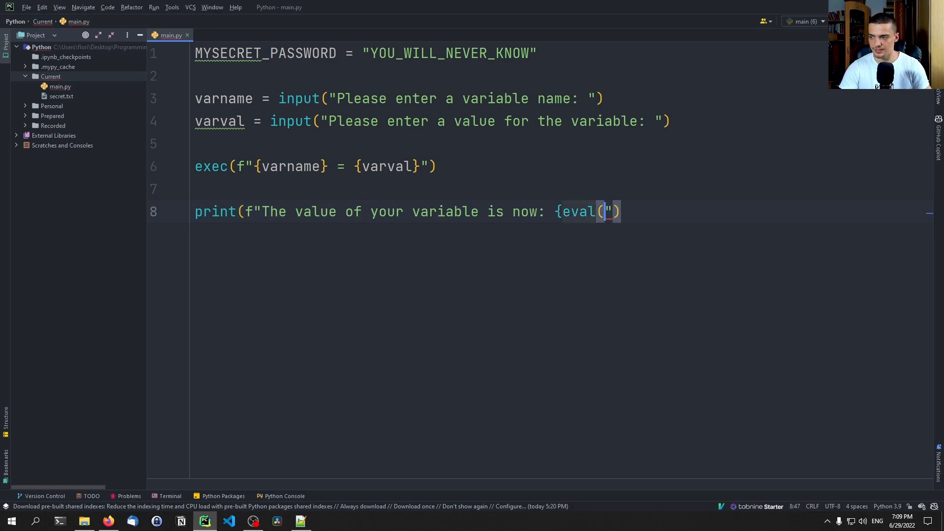
pyautogui.write('varname')
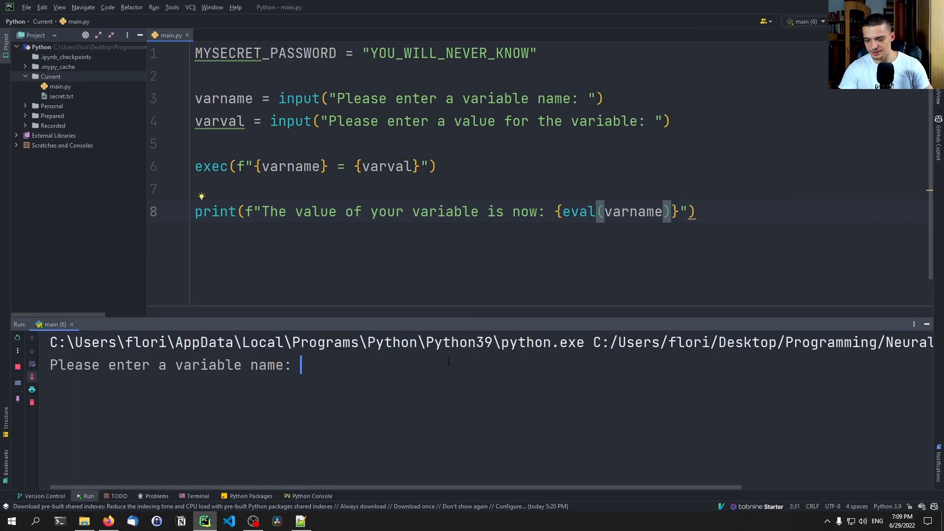
# Run main.py entering xyz and 200 so it reports the value is now 200
pyautogui.write('xyz')
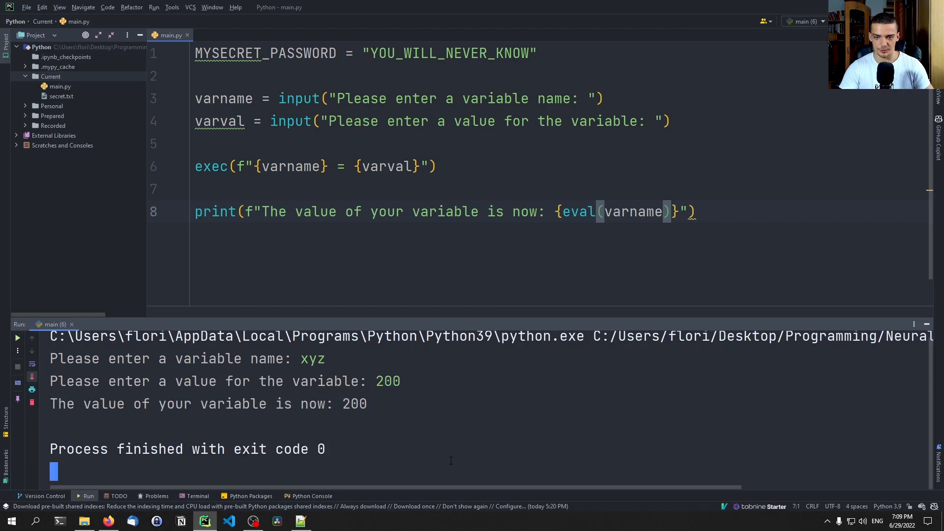
pyautogui.moveTo(57, 324)
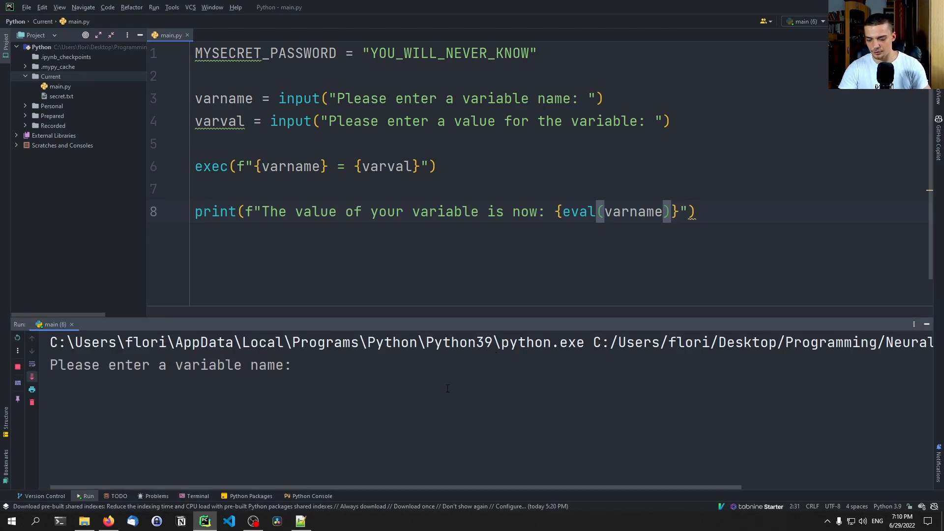
pyautogui.write('MYSECR')
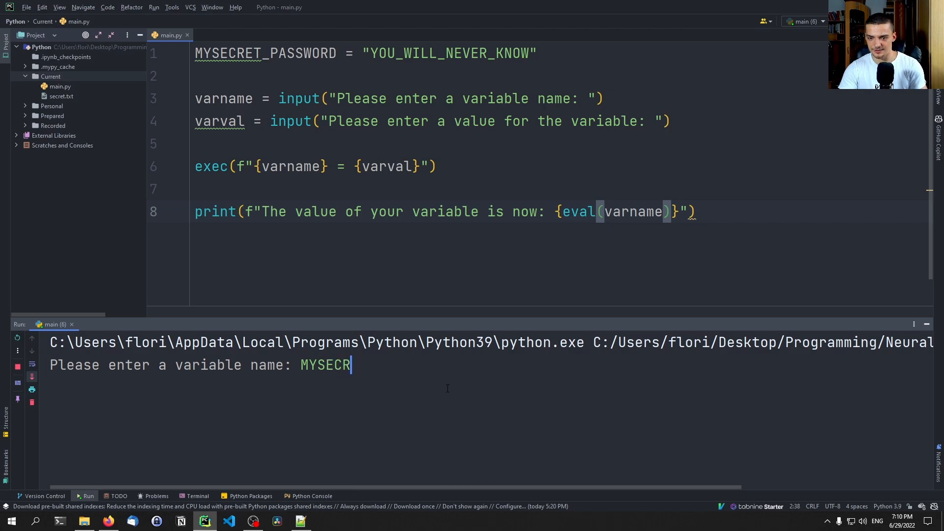
pyautogui.write('ET_PASSWORD')
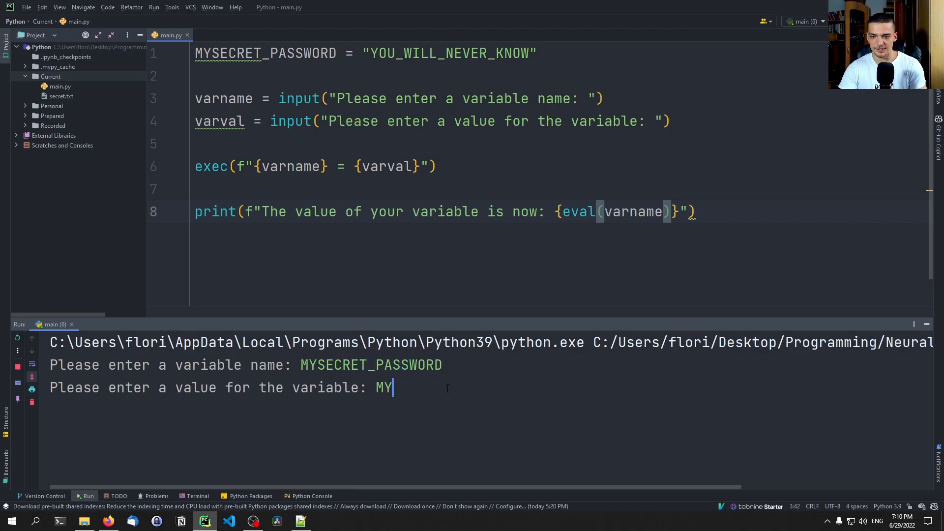
pyautogui.write('SECRET_PASSWORD')
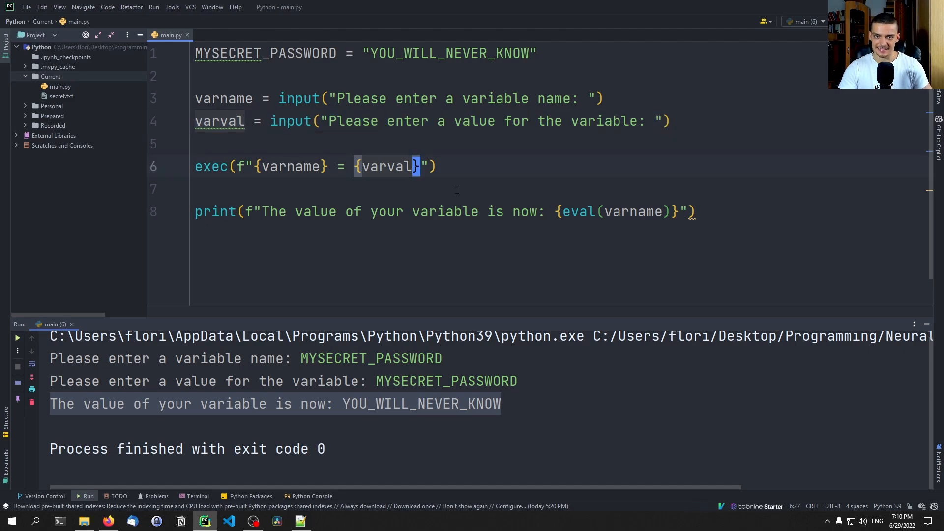
pyautogui.click(610, 211)
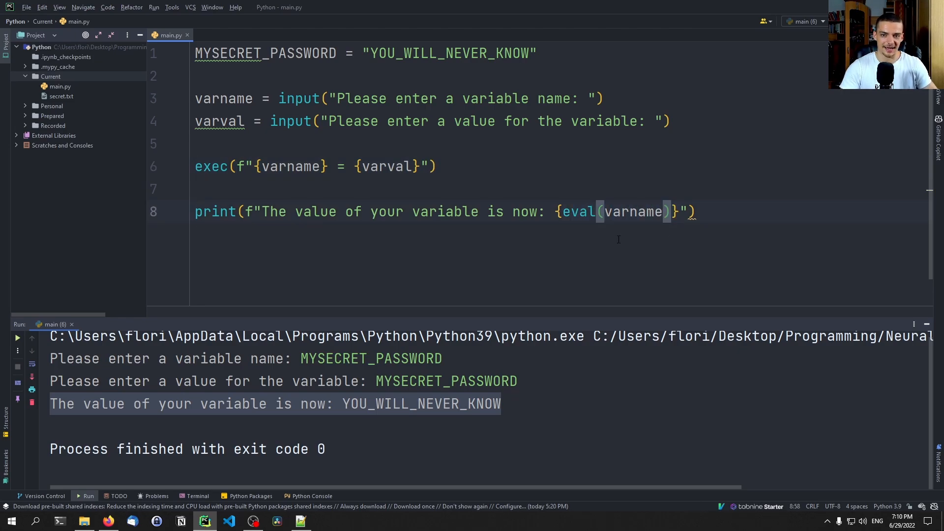
pyautogui.doubleClick(633, 212)
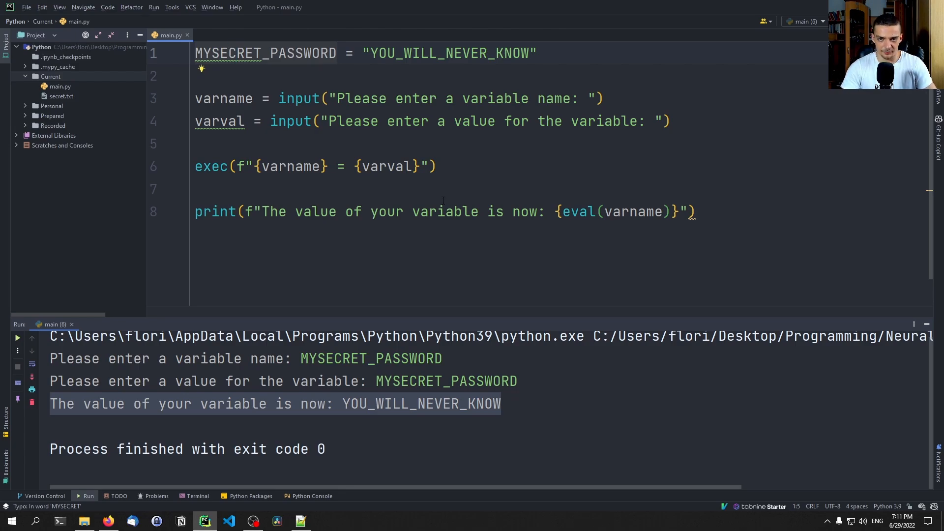
pyautogui.moveTo(370, 144)
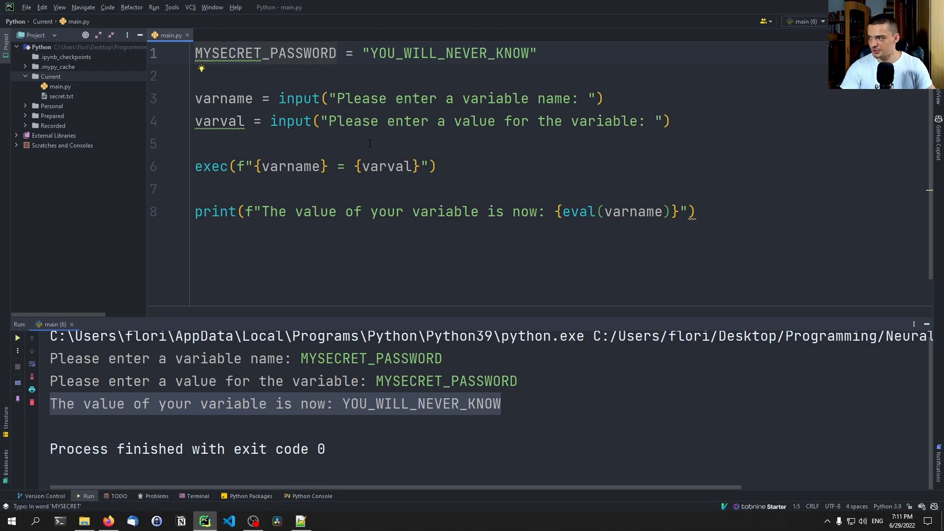
pyautogui.moveTo(160, 318)
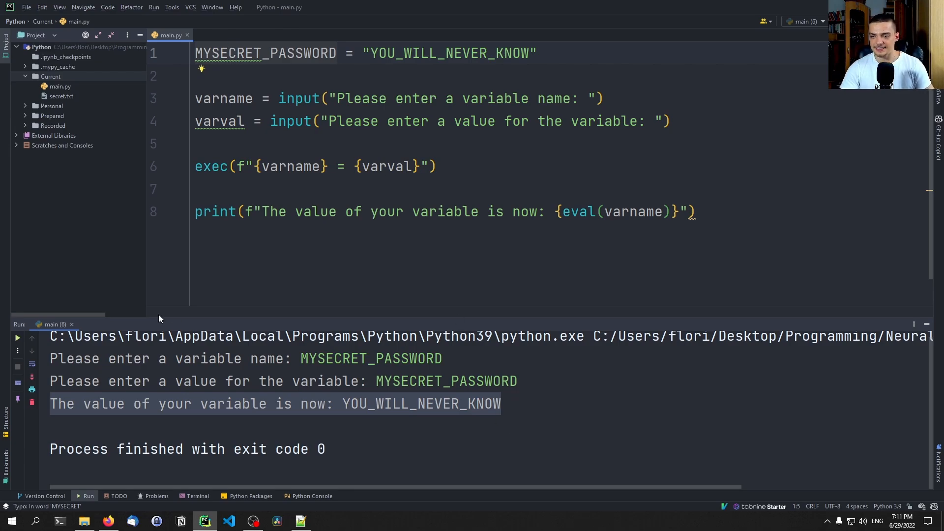
pyautogui.moveTo(195, 295)
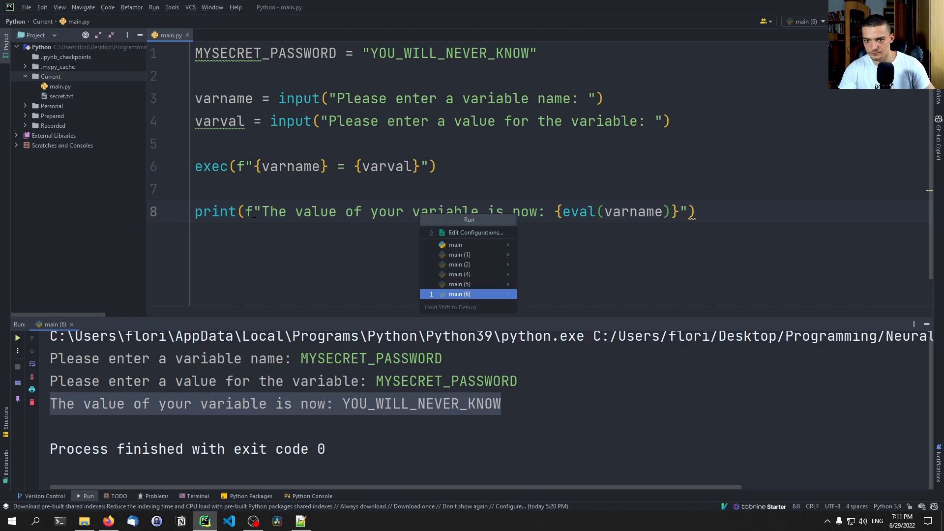
# Rerun with name x and value open('mynewfile.txt', 'w').write('GOTCHA') to create the file
pyautogui.click(459, 294)
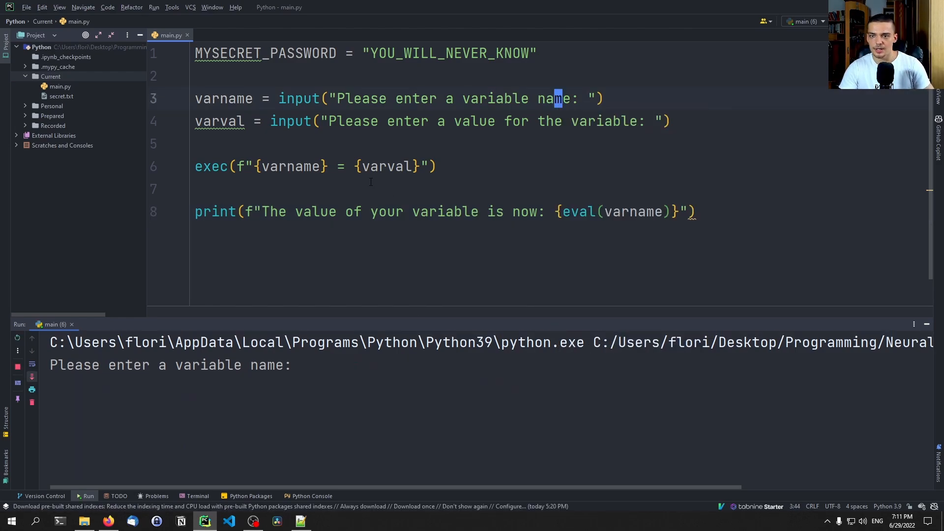
pyautogui.write('x')
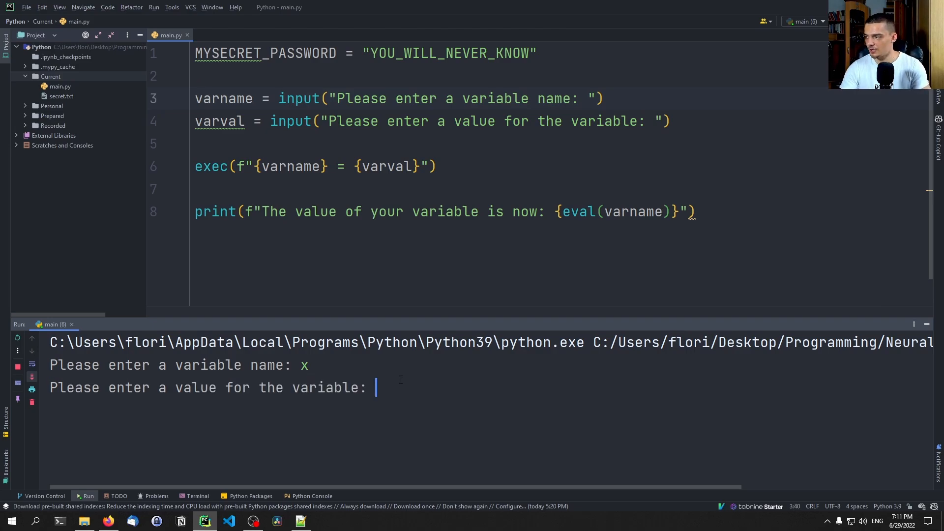
pyautogui.write('open(')
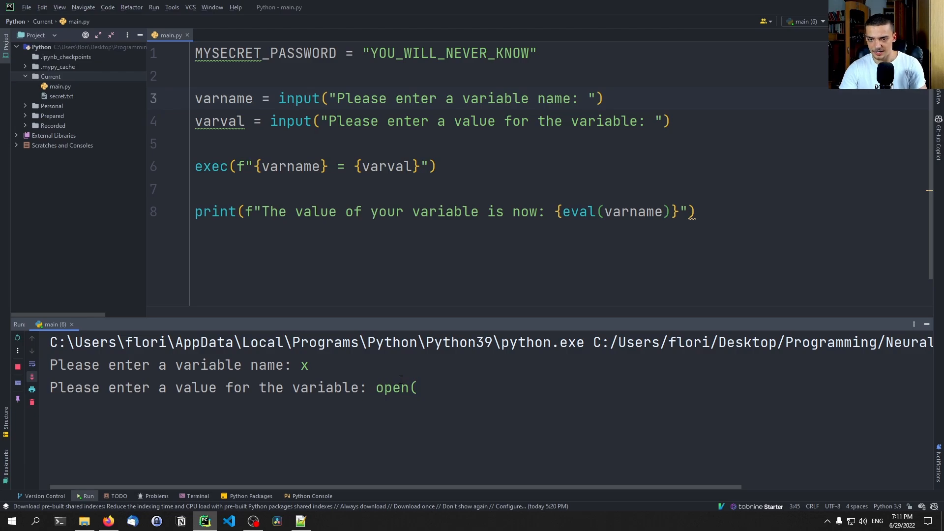
pyautogui.write("'")
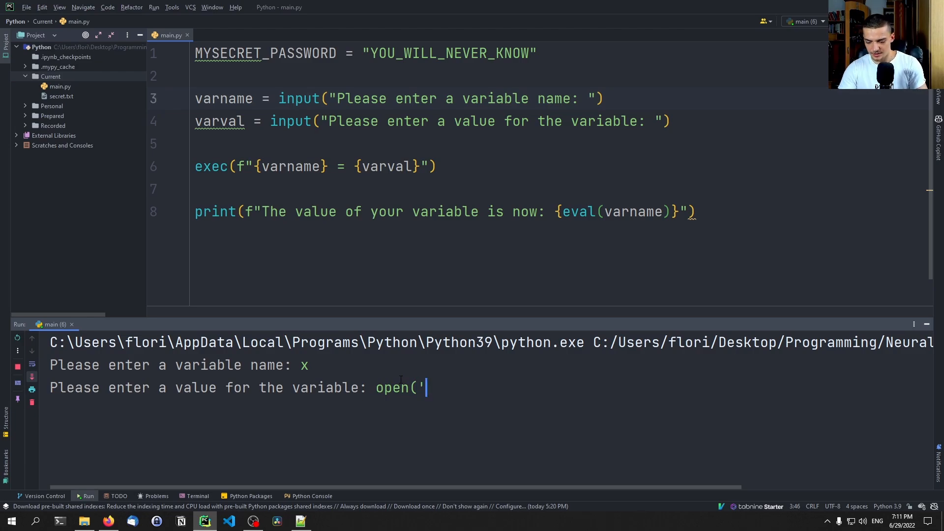
pyautogui.write('mynewfile')
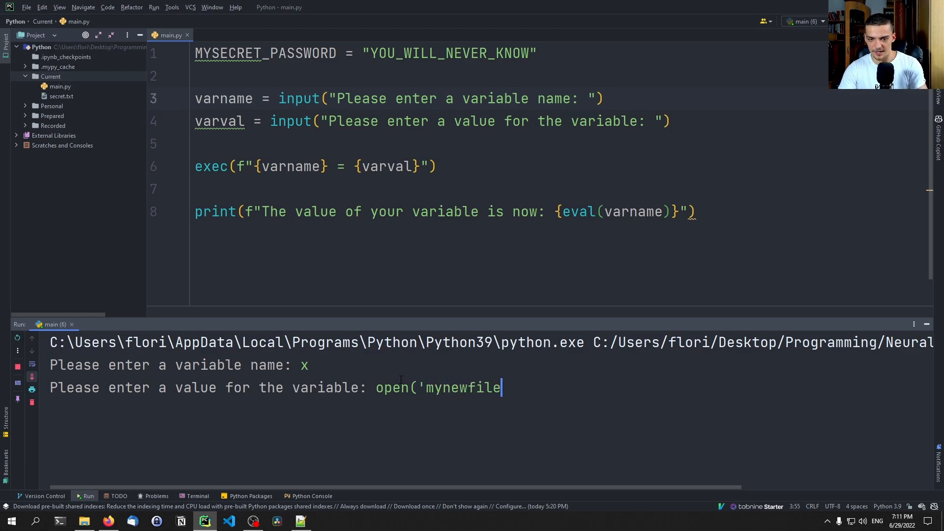
pyautogui.write(".txt', '")
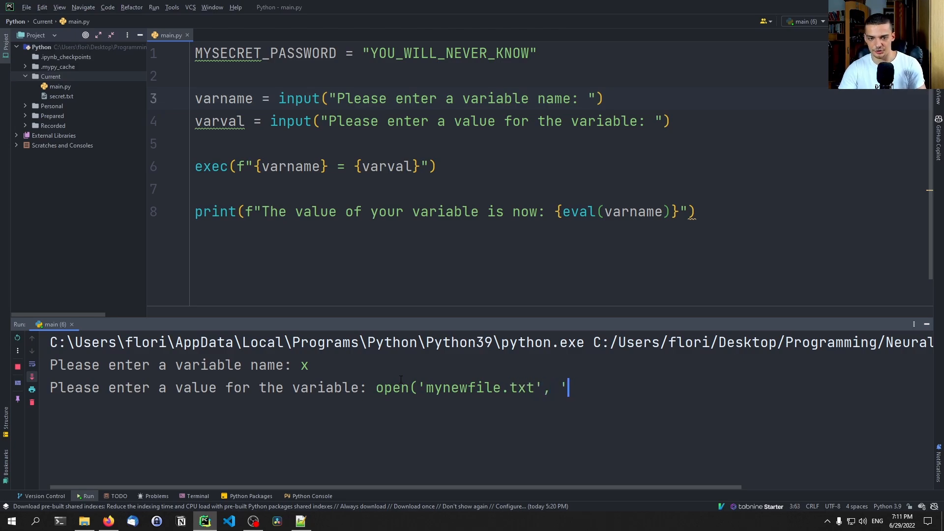
pyautogui.write("w').")
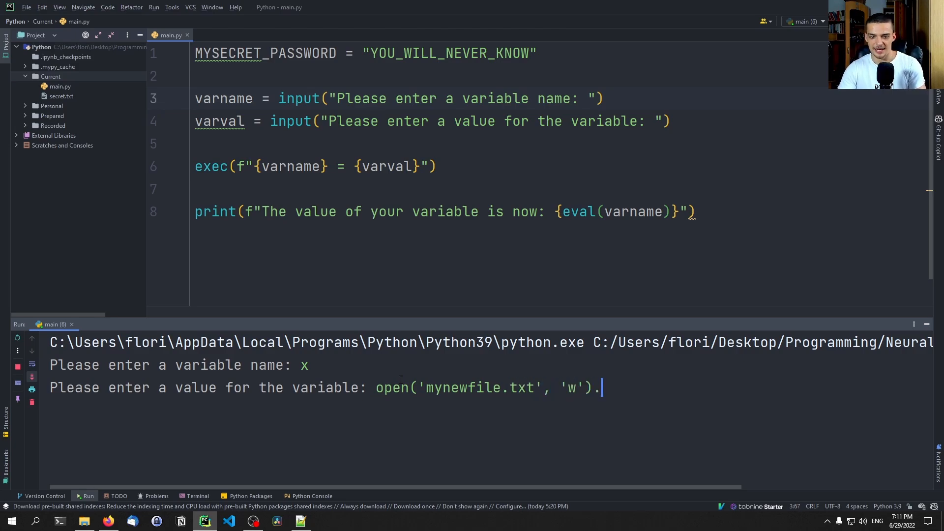
pyautogui.write('write("GOTCH')
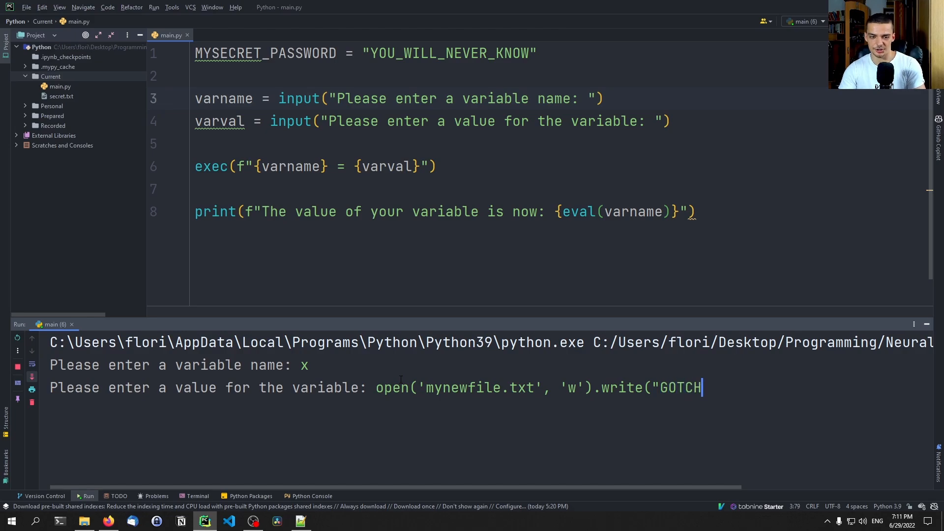
pyautogui.press('Backspace')
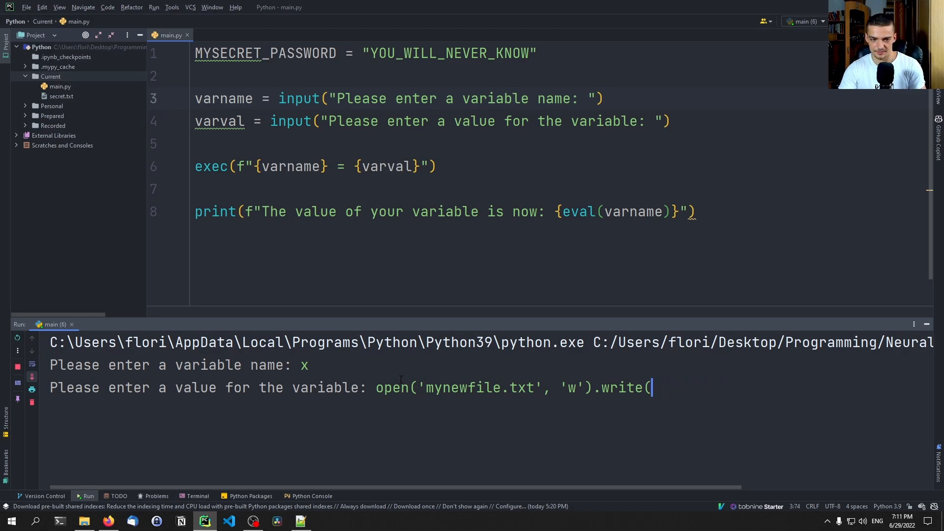
pyautogui.write("'GOTH")
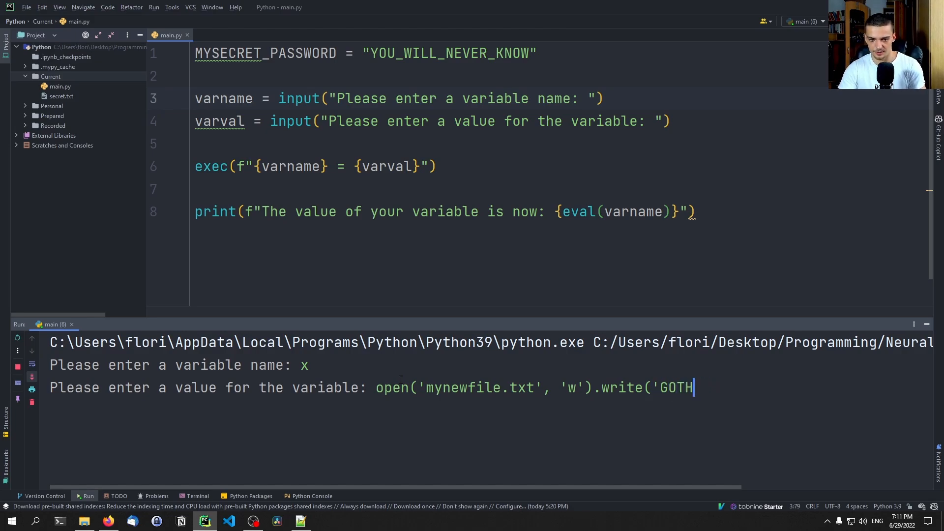
pyautogui.write("A')")
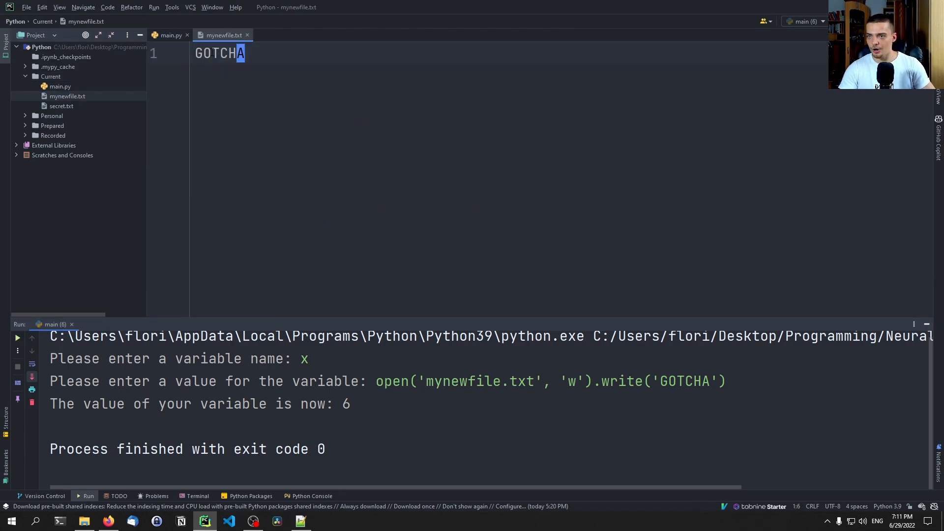
# Return to main.py, whose run reports the value as 6 characters written
pyautogui.click(171, 35)
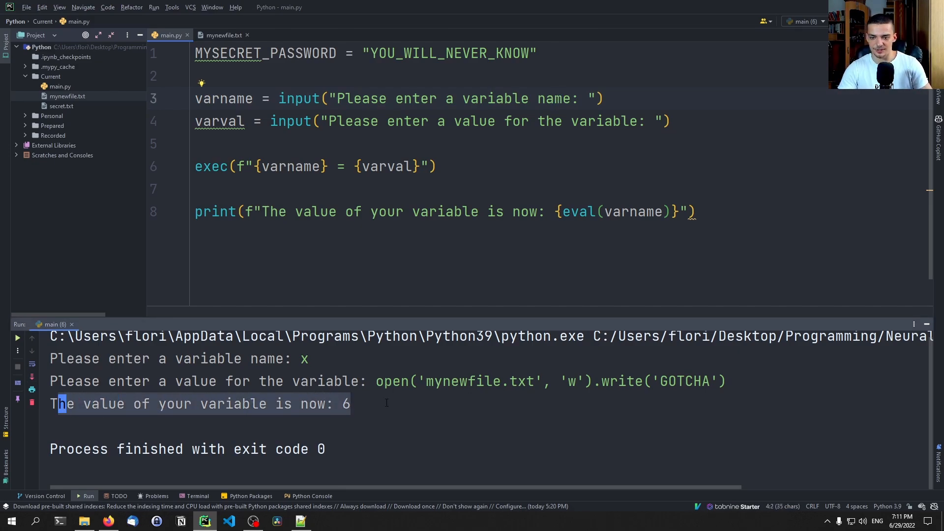
pyautogui.moveTo(633, 230)
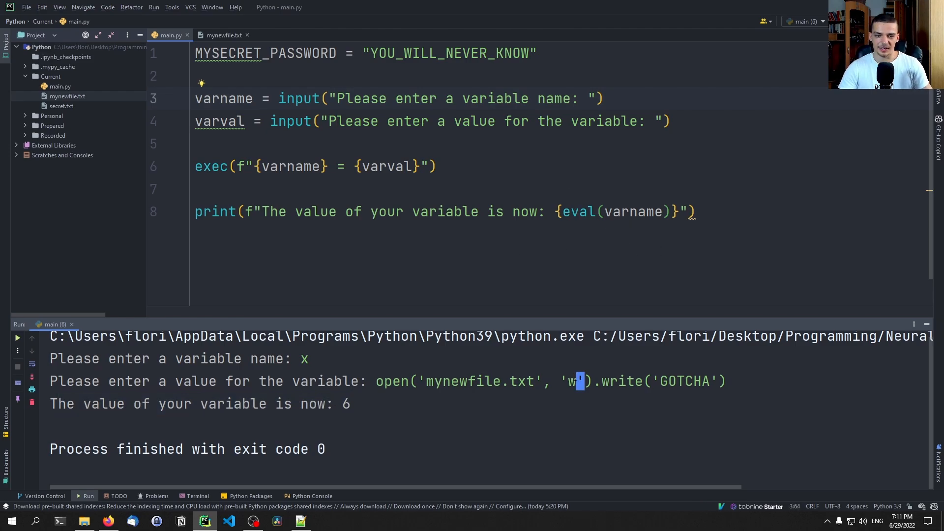
pyautogui.moveTo(452, 366)
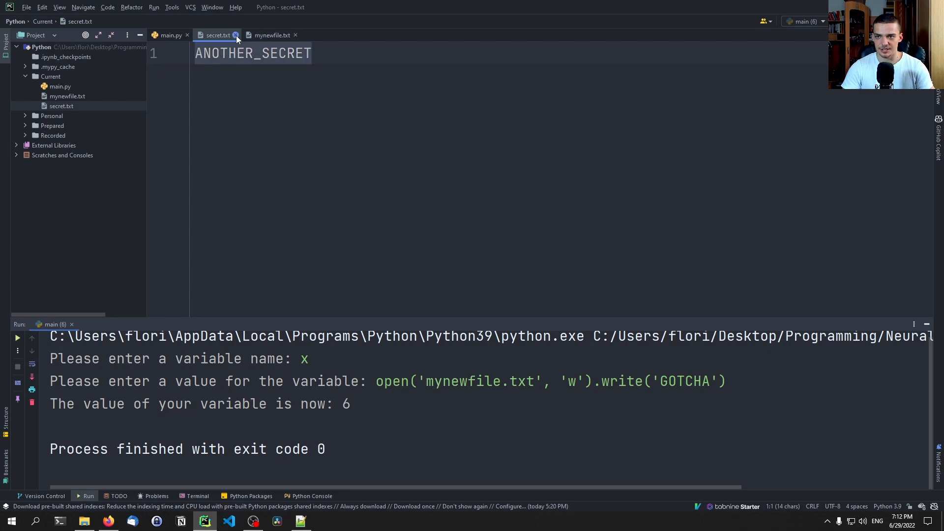
# Rerun main.py with value open('secret.txt', 'r').read() to leak ANOTHER_SECRET
pyautogui.click(235, 36)
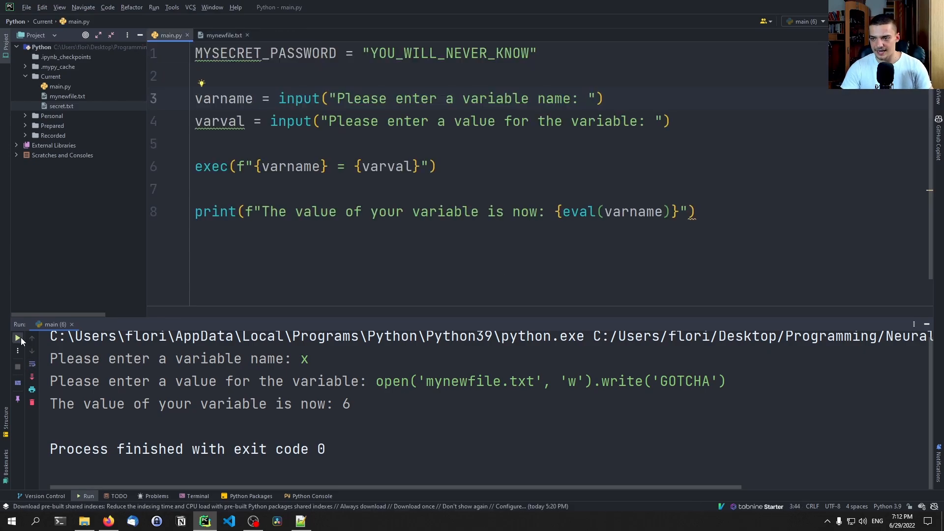
pyautogui.click(18, 337)
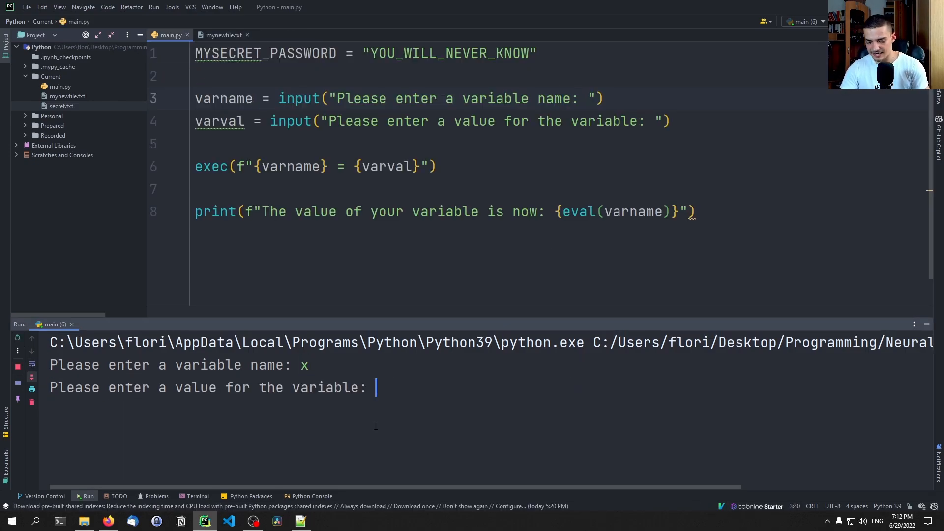
pyautogui.write("open('")
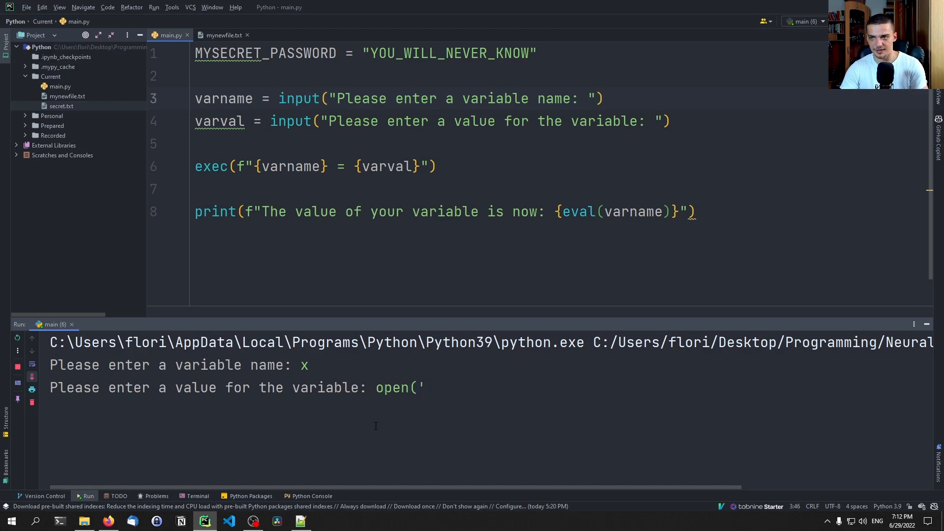
pyautogui.write('secret.')
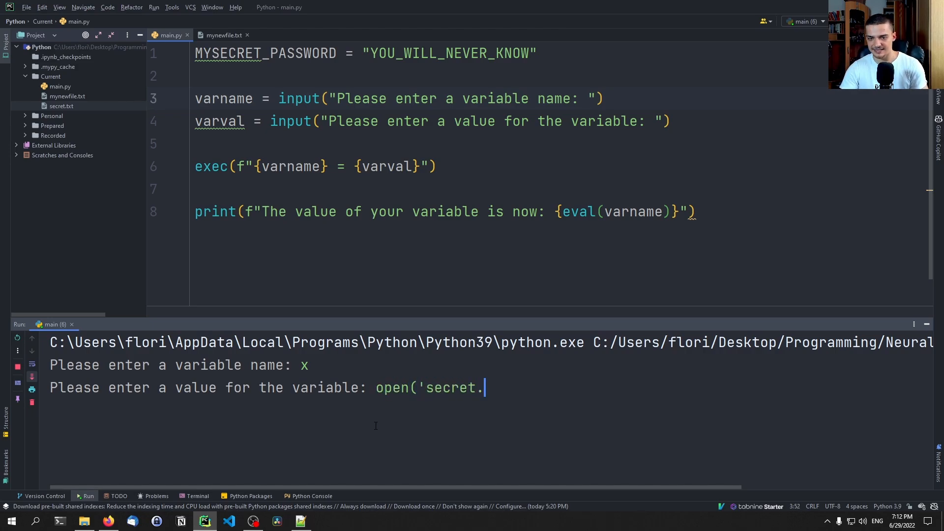
pyautogui.write('txt')
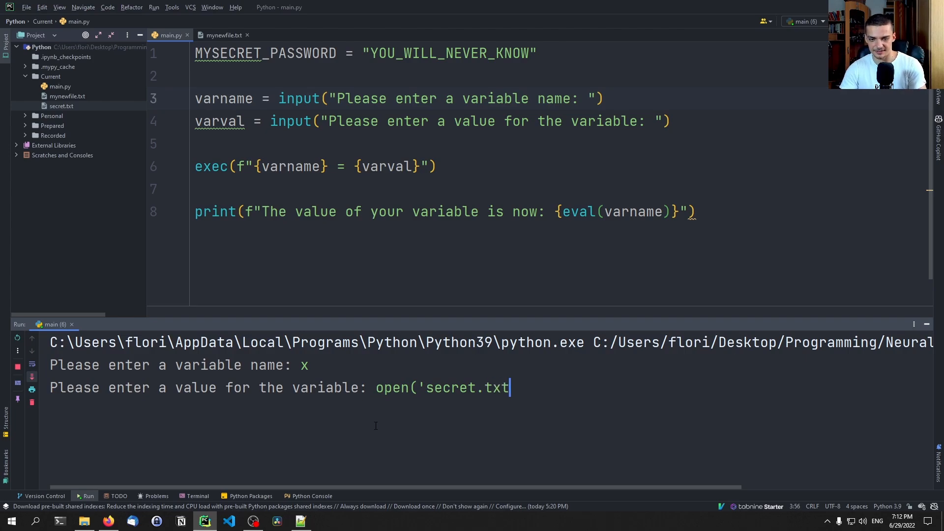
pyautogui.write(", 'r')")
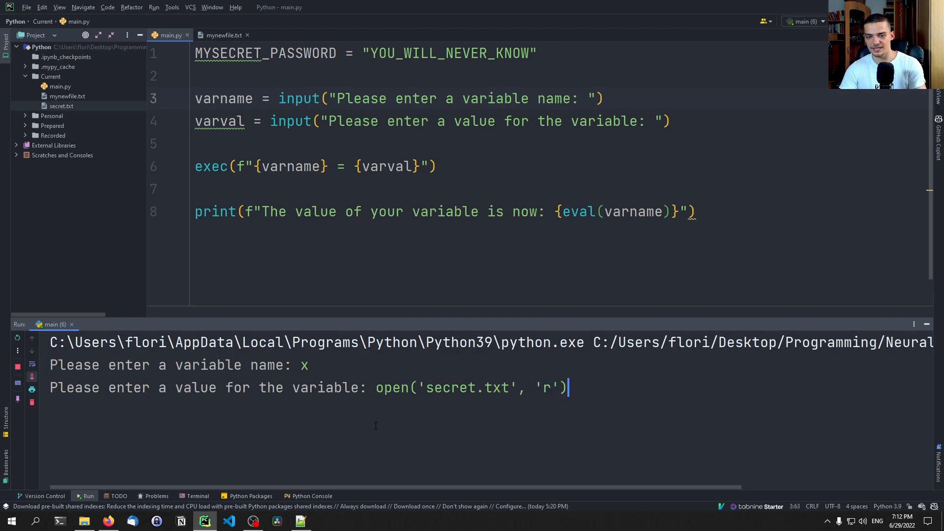
pyautogui.write('.read()')
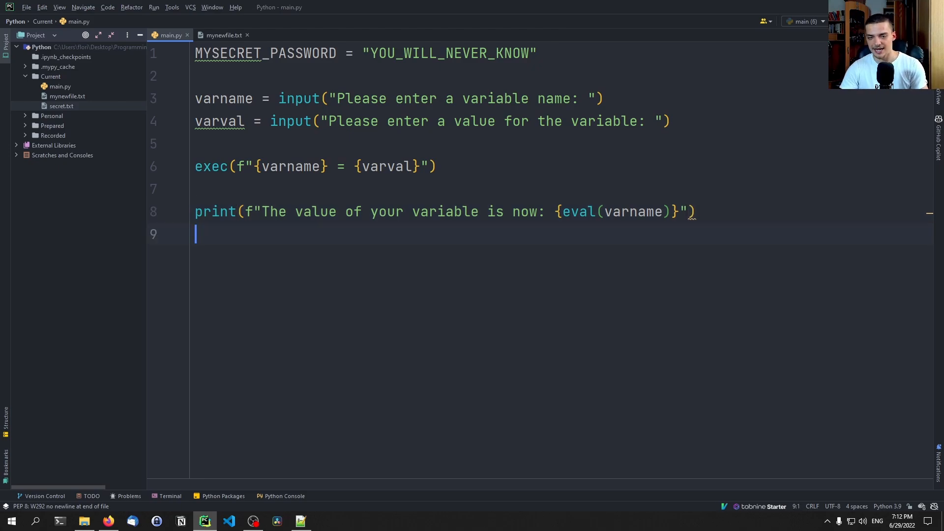
# Start a new eval( call on line 11 below the print line
pyautogui.press('enter')
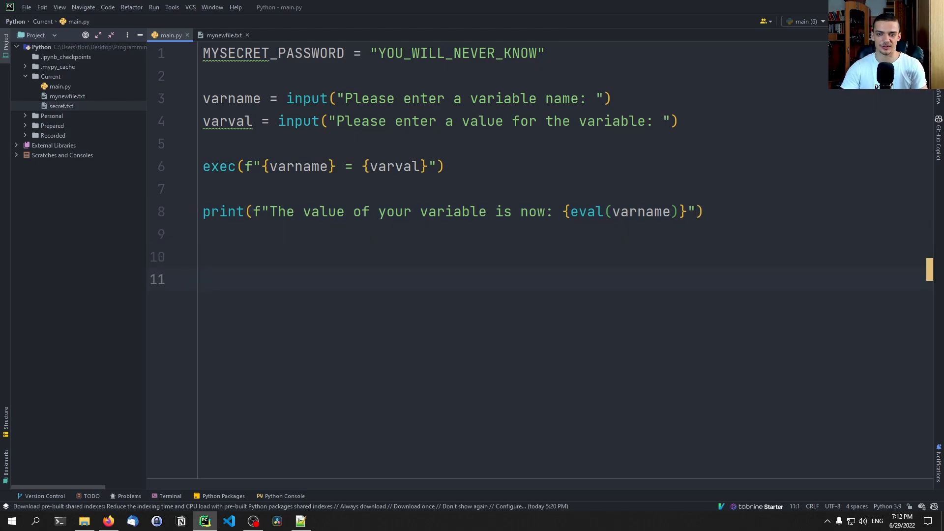
pyautogui.write('eval(')
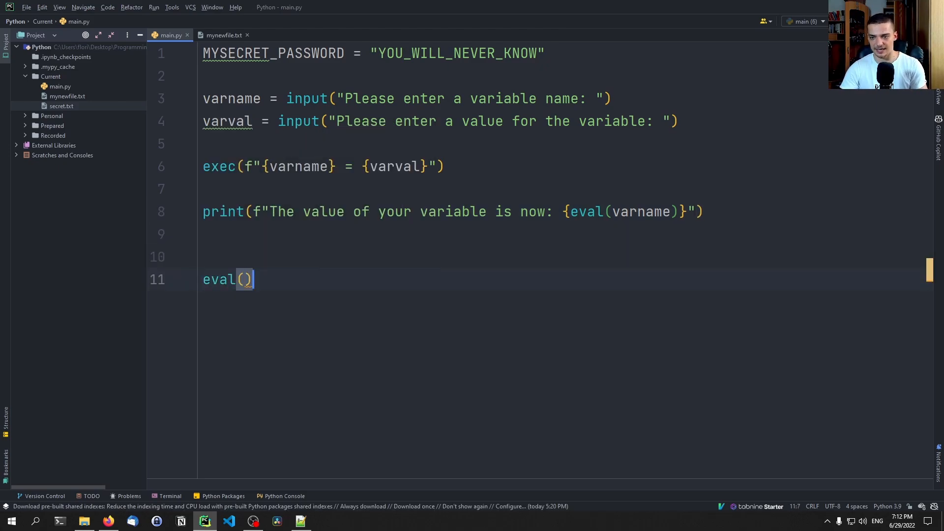